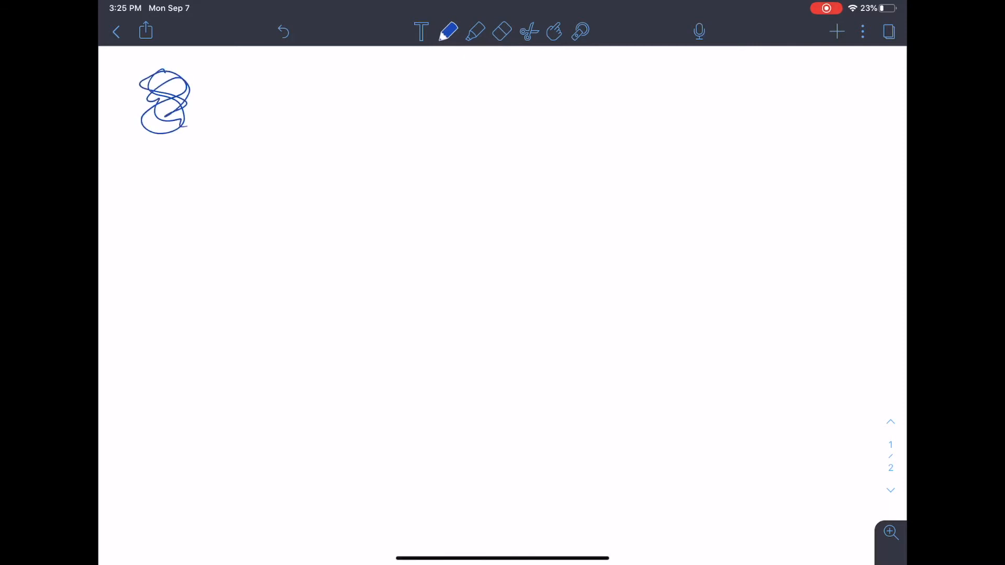
Draw a blue checkmark bottom-right and two winding paths from the scribble toward it.
left_click_drag(737, 484, 834, 455)
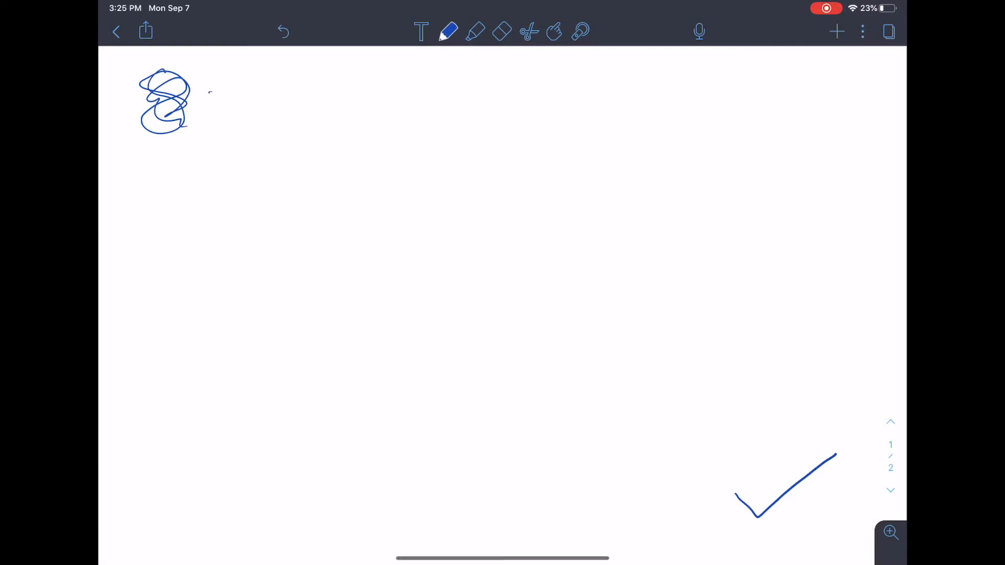
left_click_drag(210, 86, 666, 249)
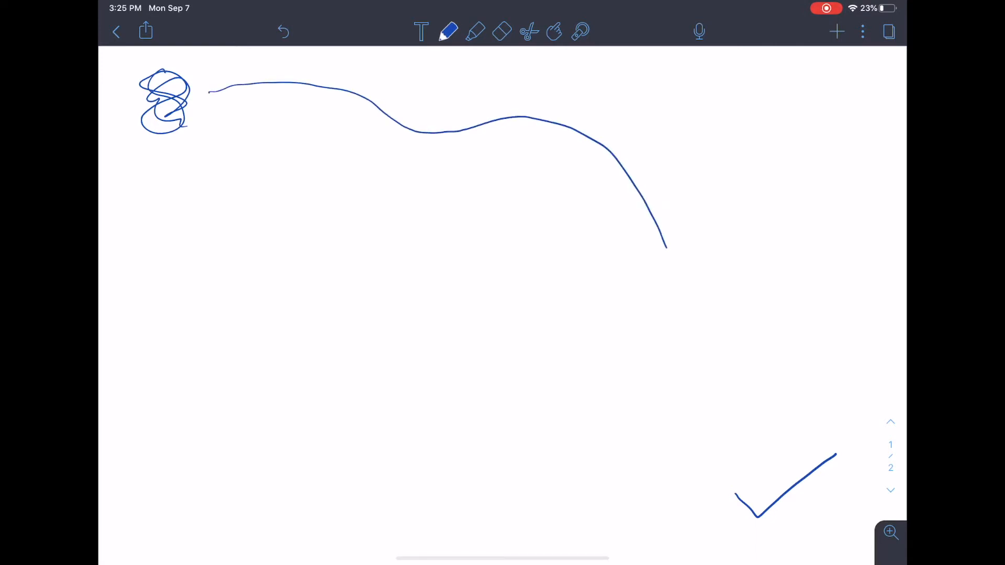
left_click_drag(666, 246, 788, 385)
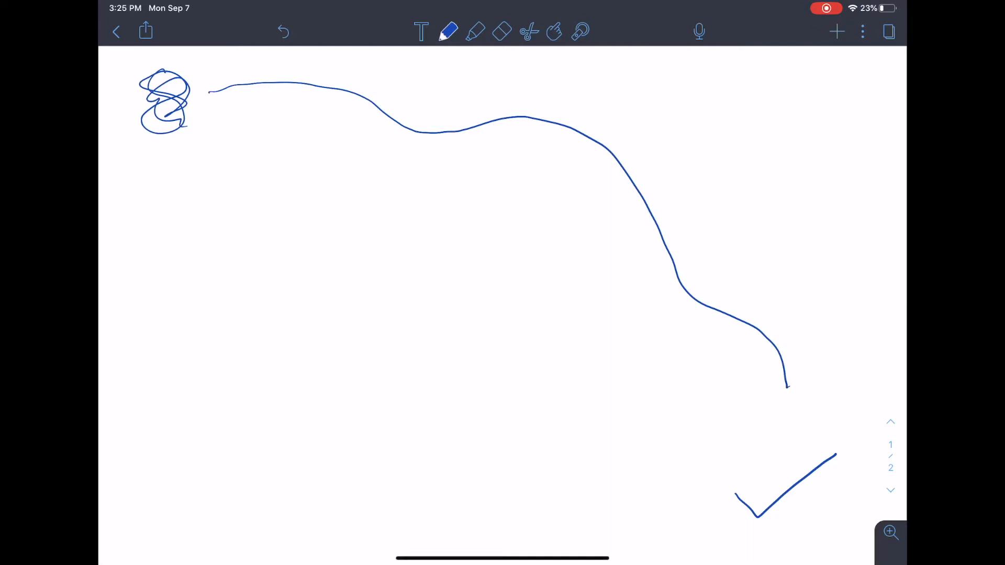
left_click_drag(173, 154, 327, 343)
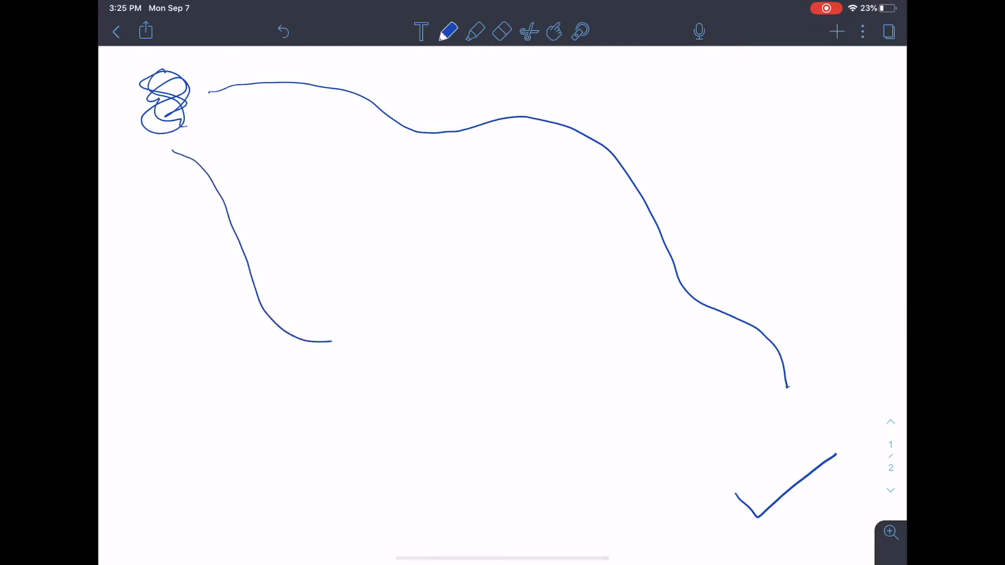
left_click_drag(302, 340, 670, 343)
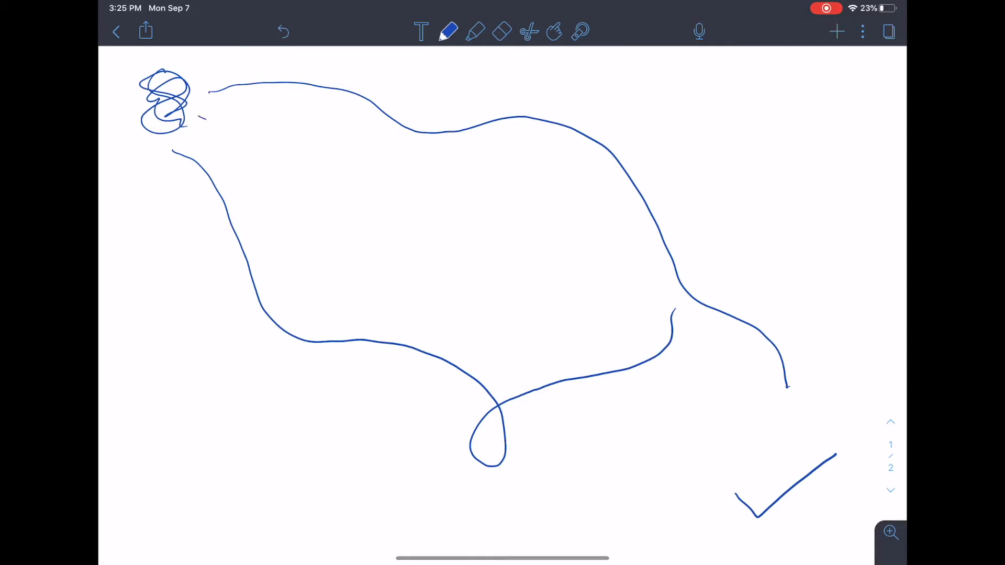
Add a short line from the scribble, a border down the left and bottom, and circle the checkmark.
left_click_drag(199, 122, 296, 173)
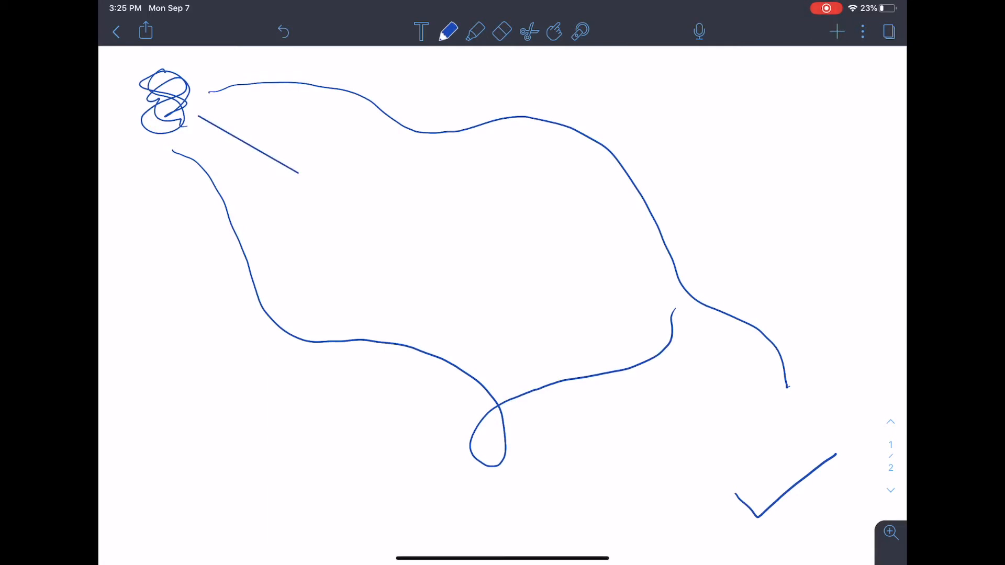
left_click_drag(153, 151, 147, 259)
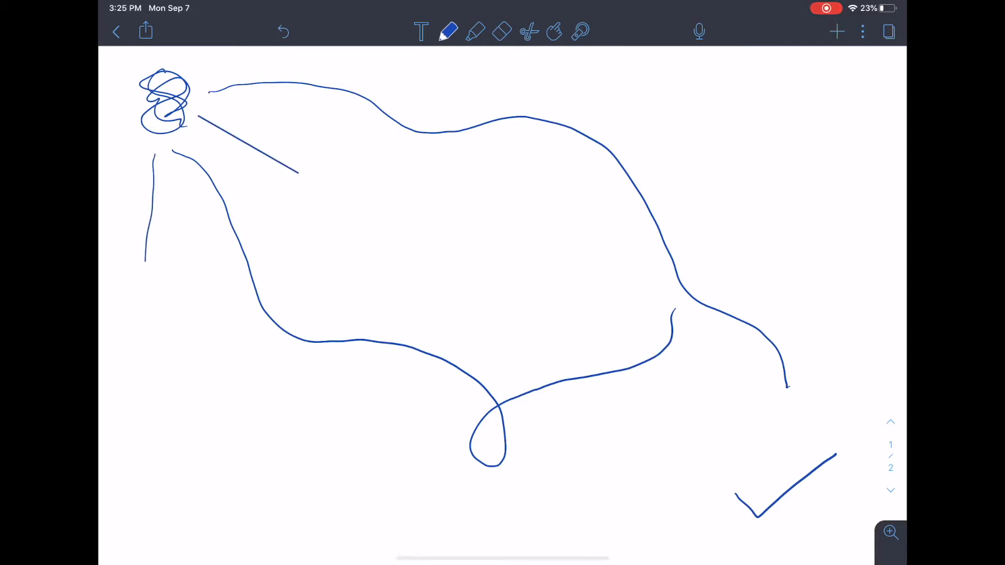
left_click_drag(149, 263, 182, 523)
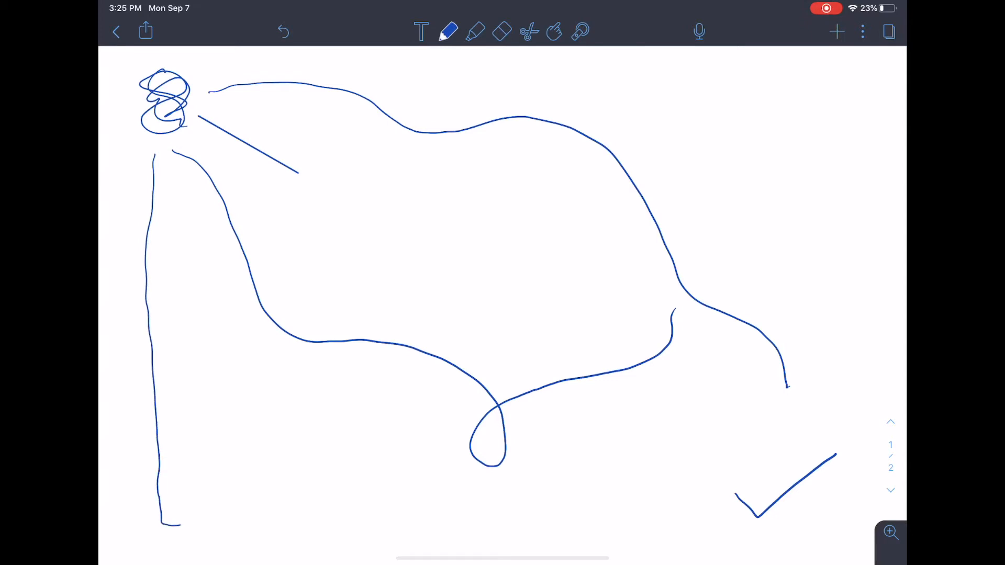
left_click_drag(164, 524, 740, 525)
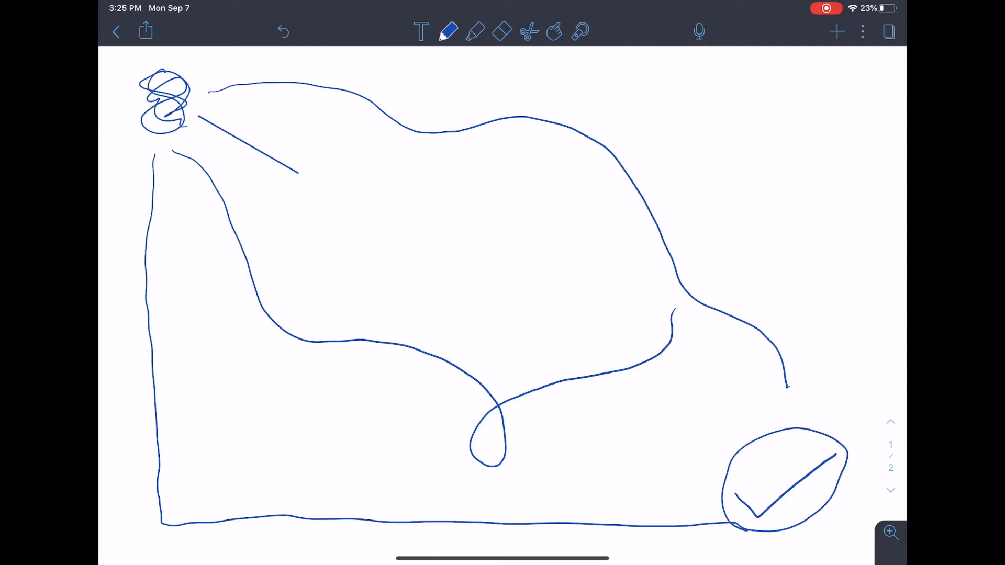
Switch to red ink and draw a red curve along the top of the page.
left_click(446, 31)
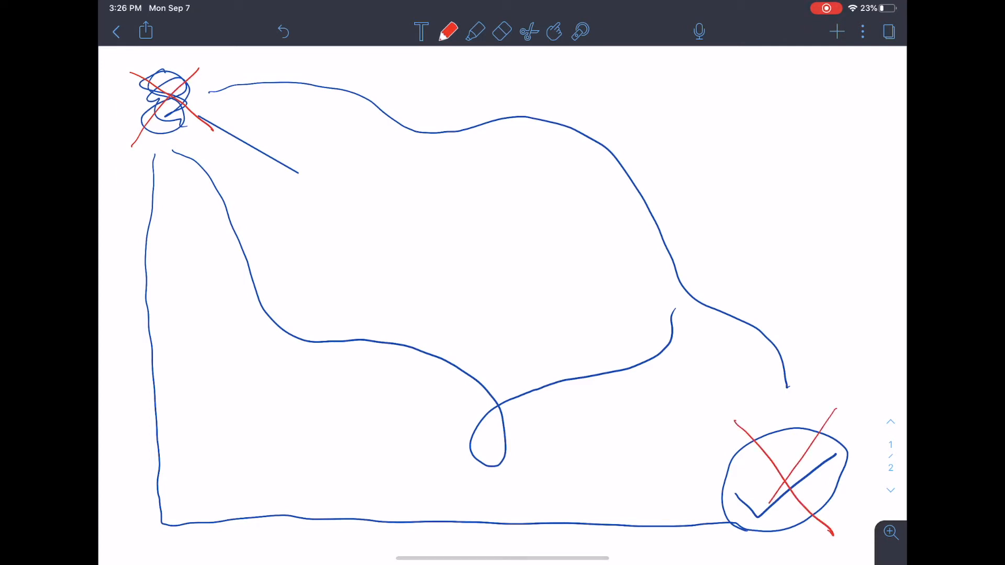
left_click_drag(314, 109, 776, 89)
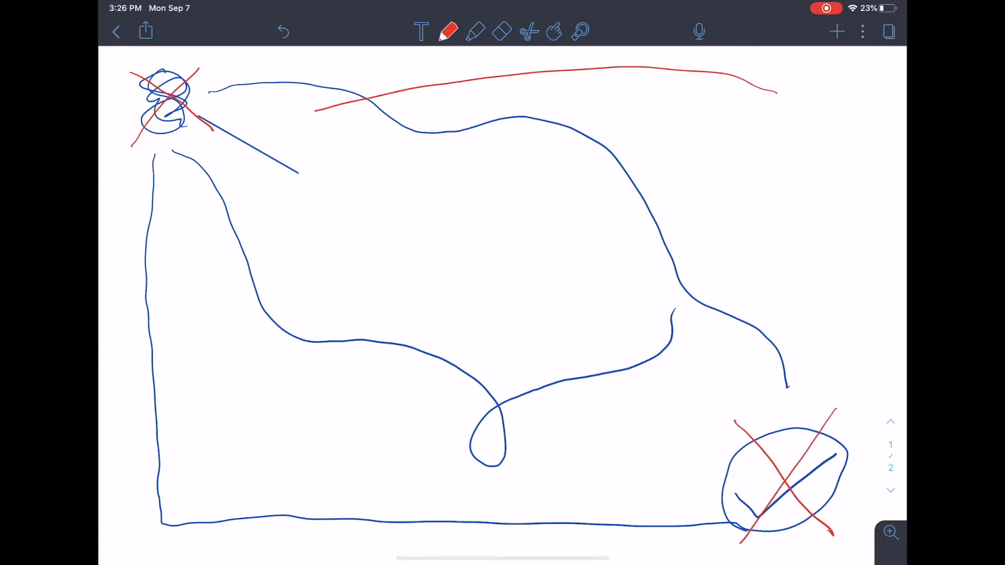